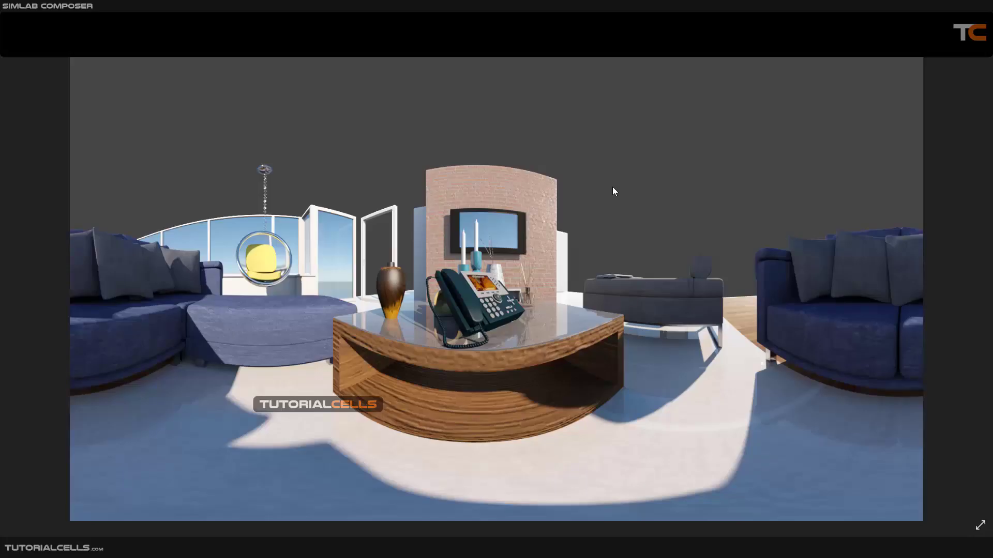
mouse_move(586, 219)
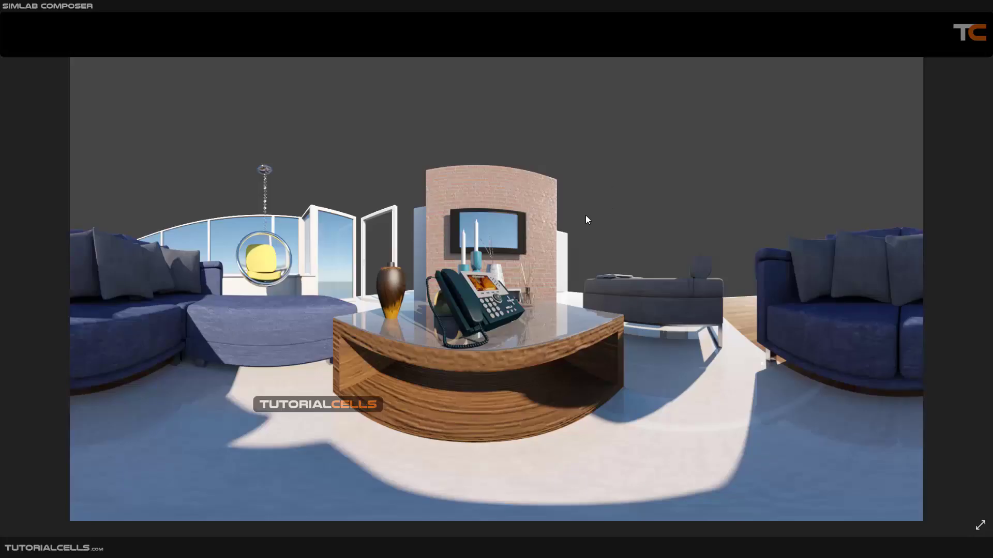
mouse_move(490, 272)
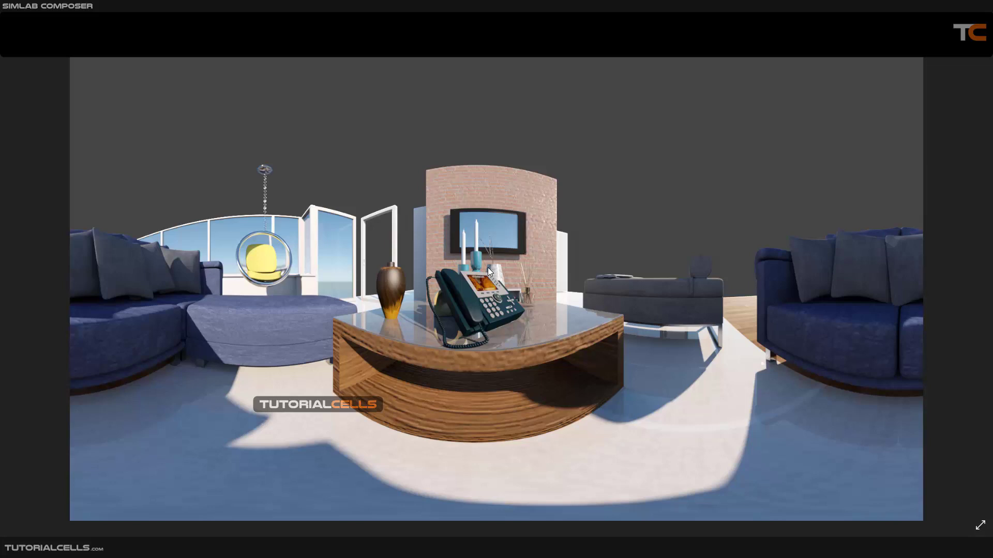
mouse_move(468, 285)
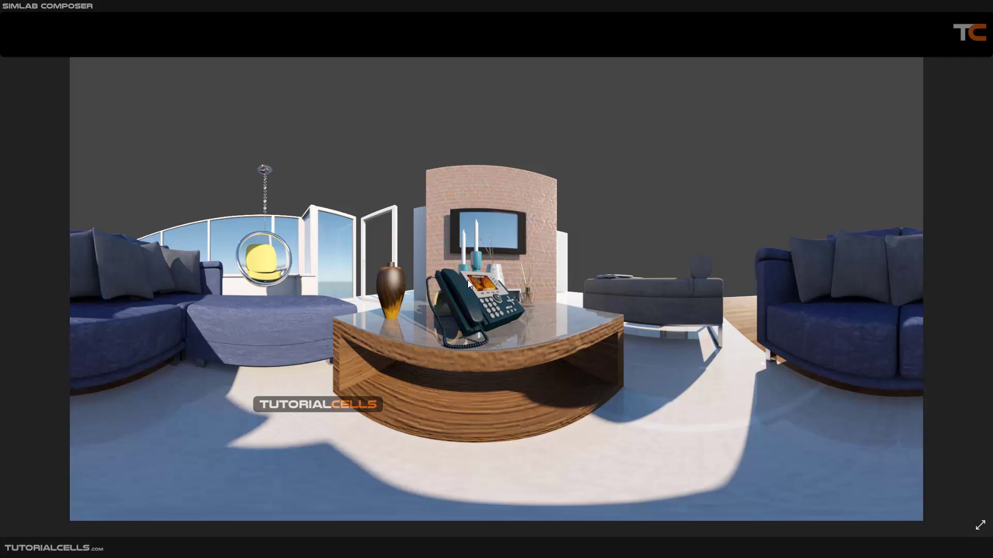
mouse_move(393, 397)
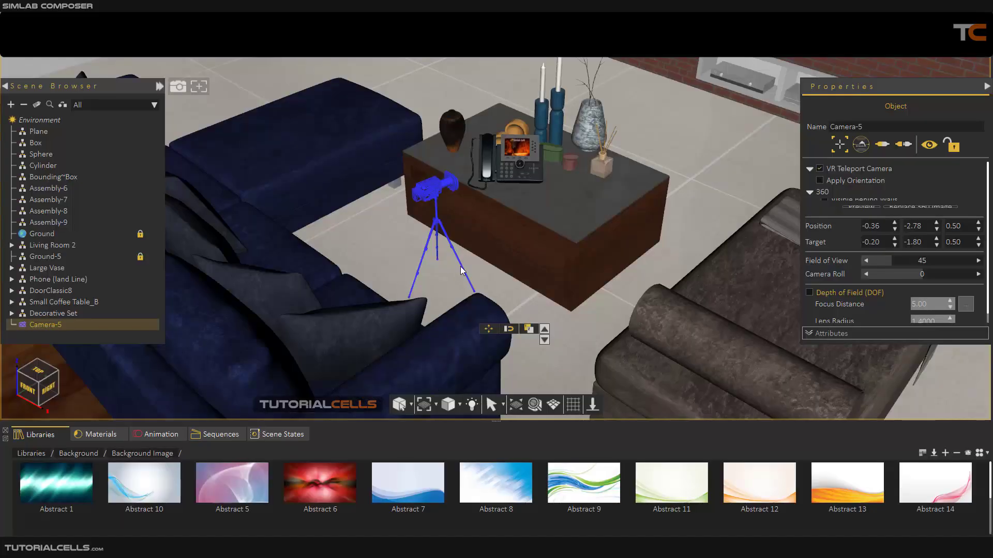
Drag in the viewport to look around the living-room scene from the 360 camera.
drag(463, 271, 570, 296)
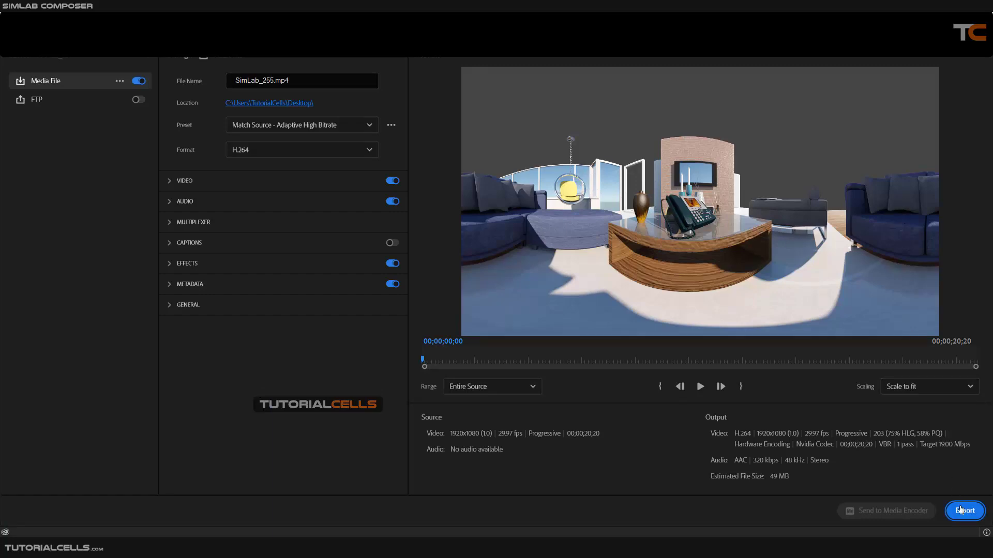
mouse_move(222, 286)
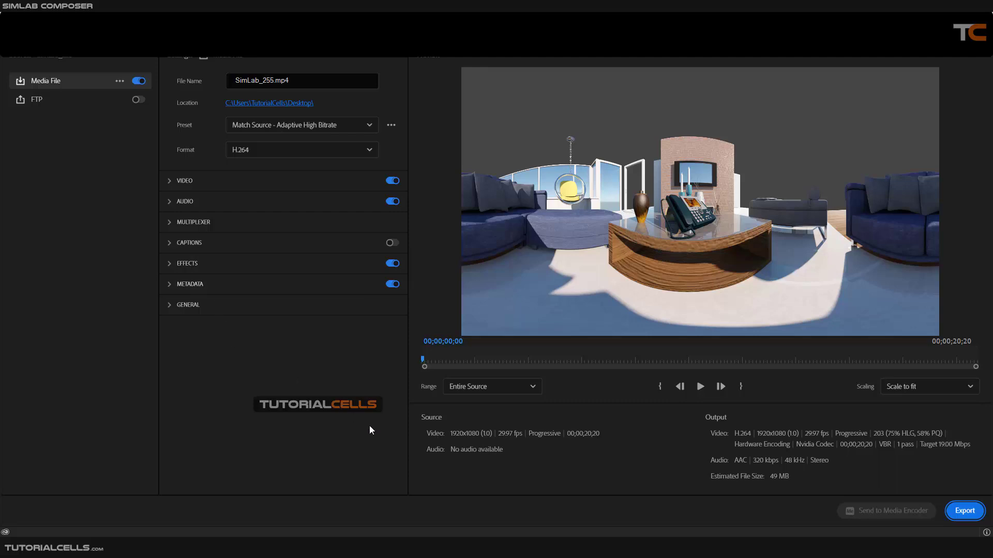
mouse_move(125, 524)
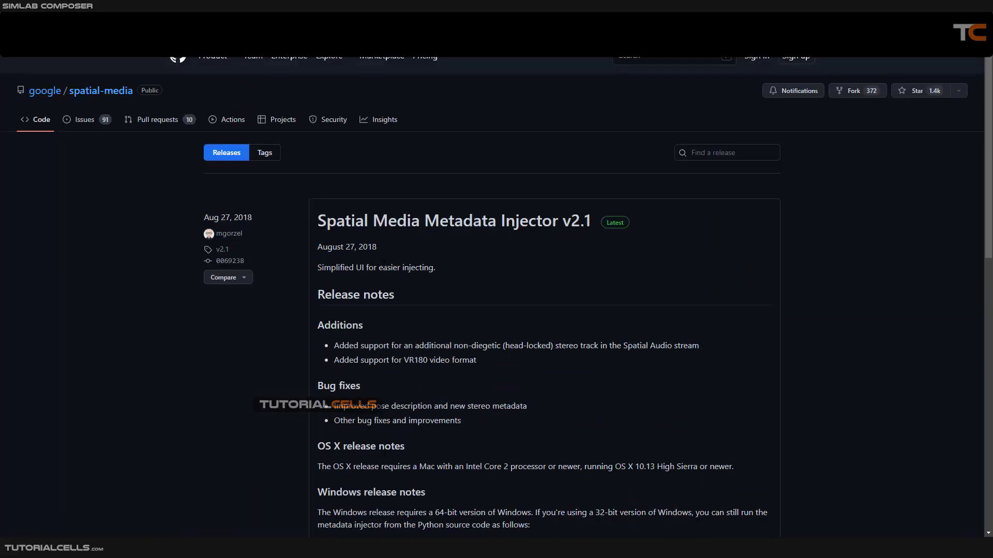
mouse_move(520, 242)
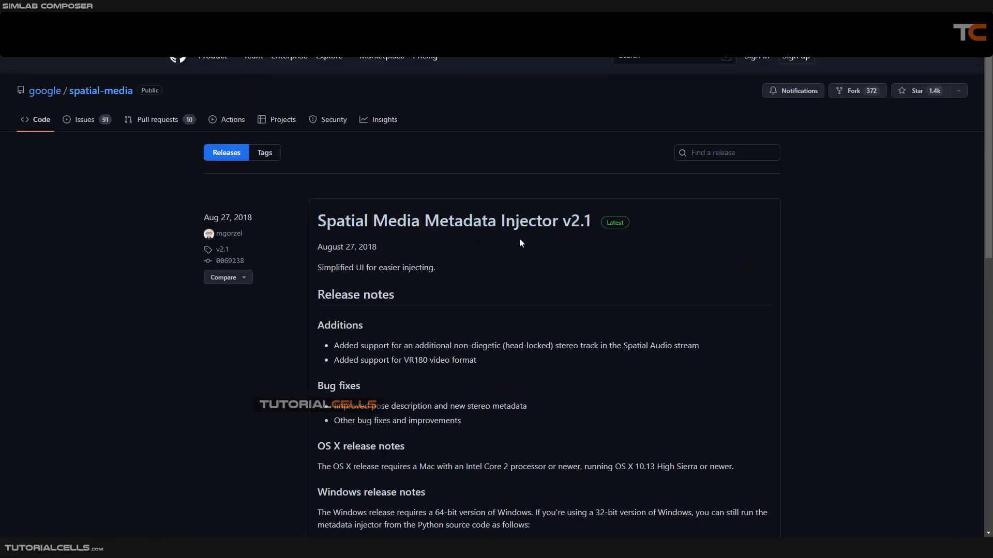
Scroll to the v2.1 Assets list showing 360.Video.Metadata.Tool.win.zip.
scroll(down, 3)
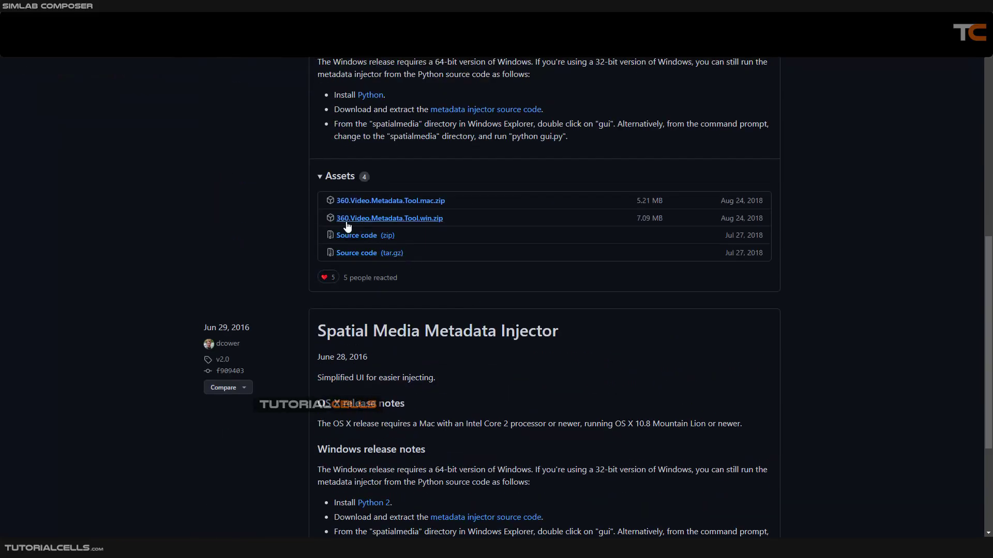
mouse_move(373, 227)
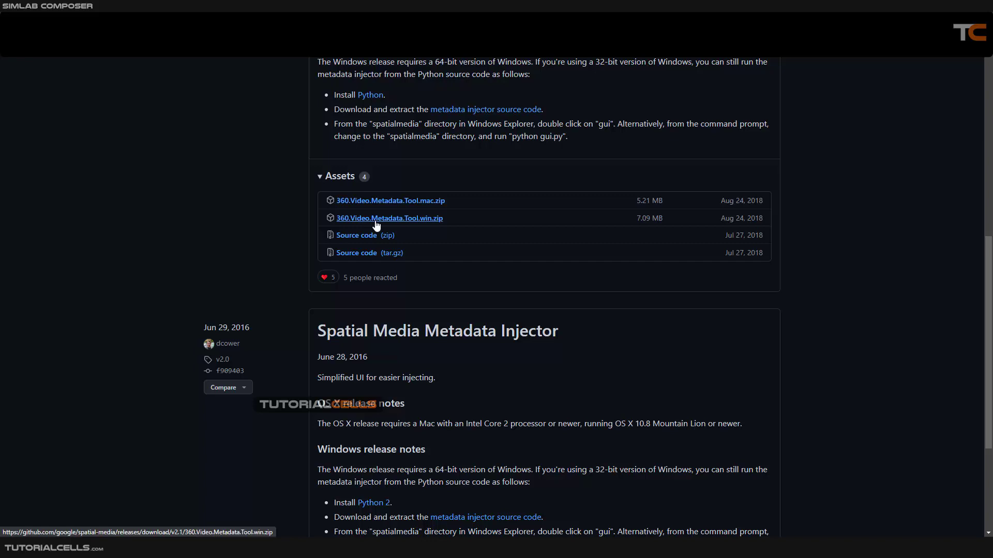
mouse_move(816, 369)
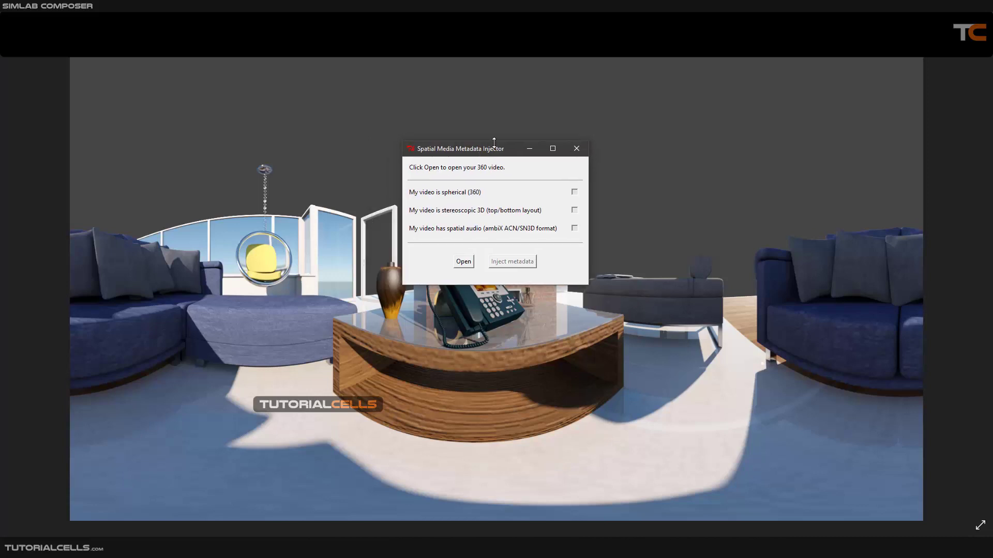
mouse_move(481, 185)
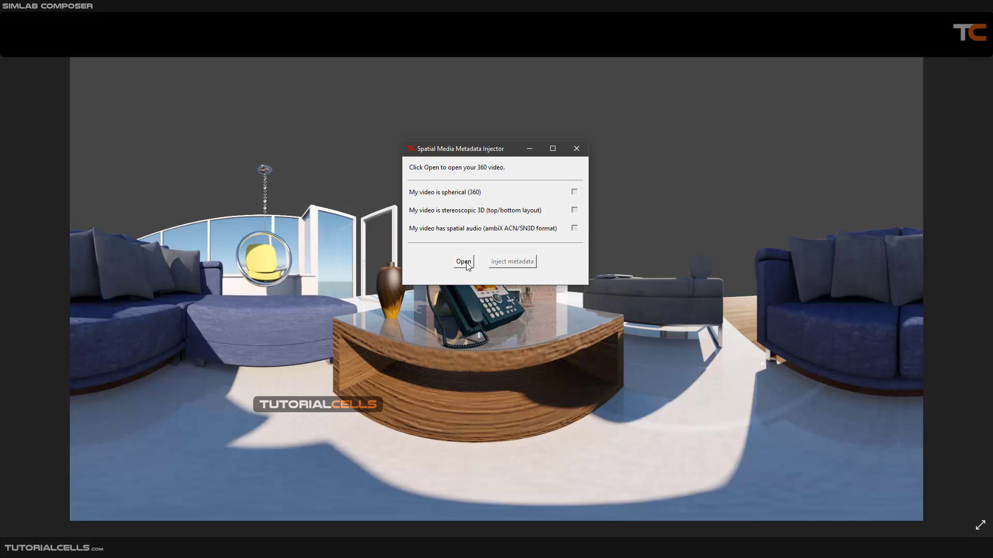
Load the exported SimLab_255 MP4 as spherical 360 and inject the metadata.
click(463, 262)
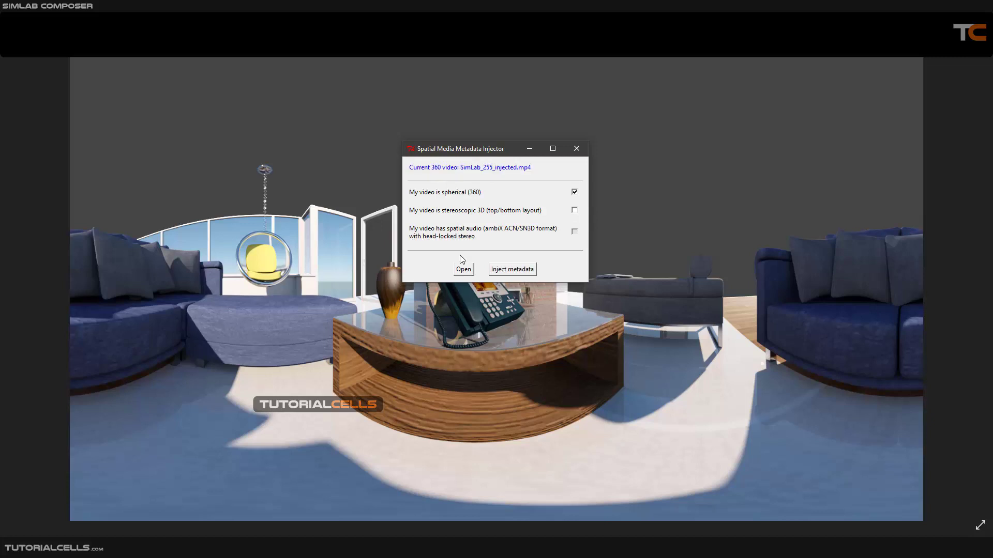
mouse_move(472, 187)
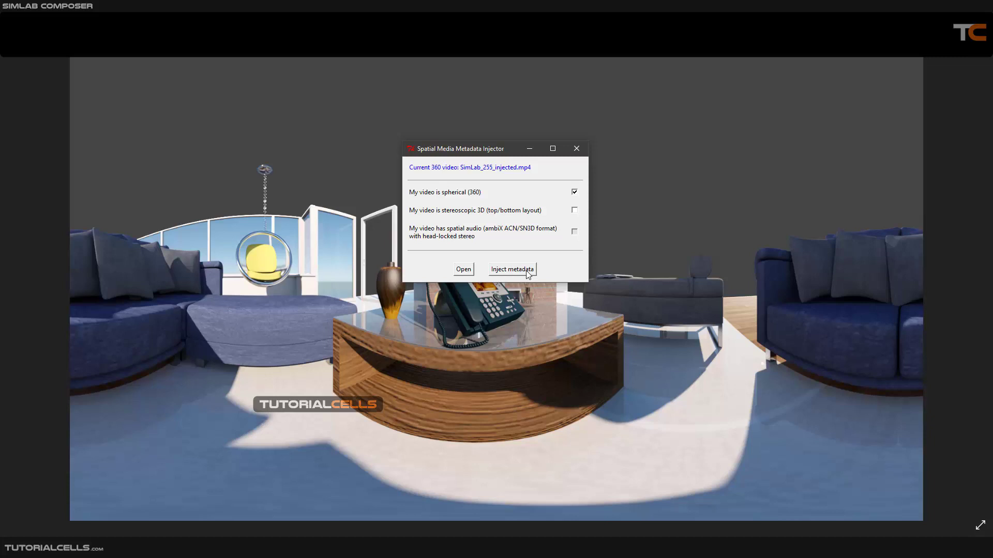
click(575, 148)
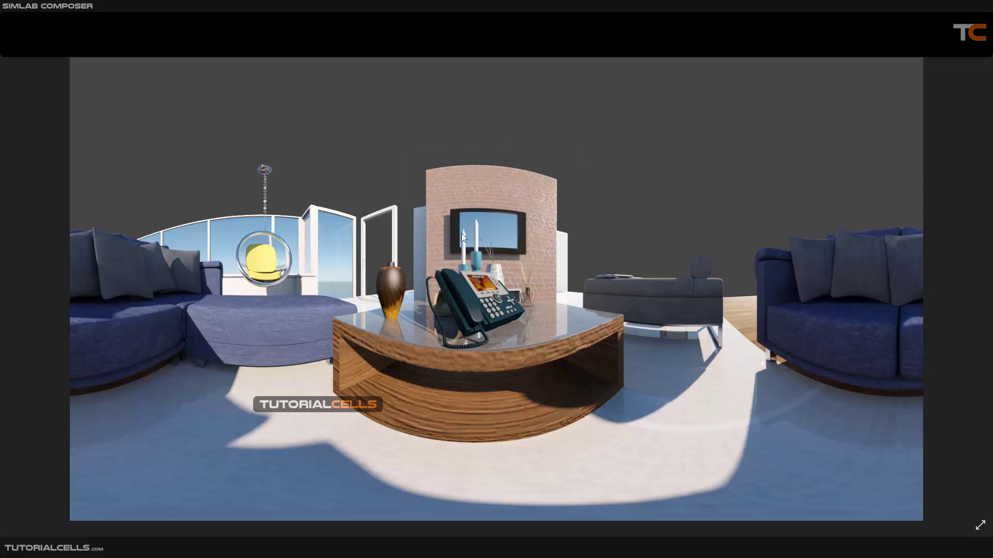
mouse_move(265, 450)
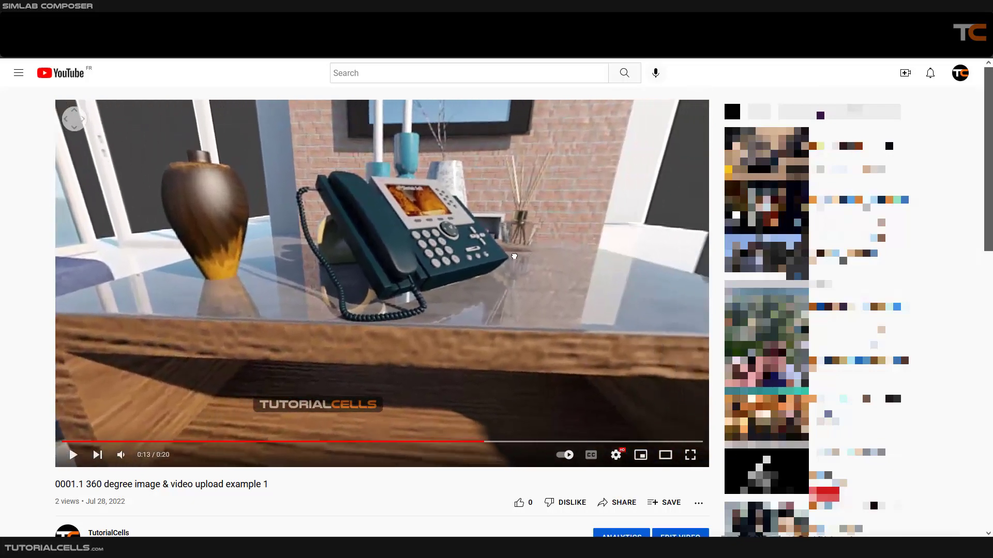
Turn the 360 view toward the phone and sofa, play briefly, then pause at 0:14.
drag(514, 257, 383, 239)
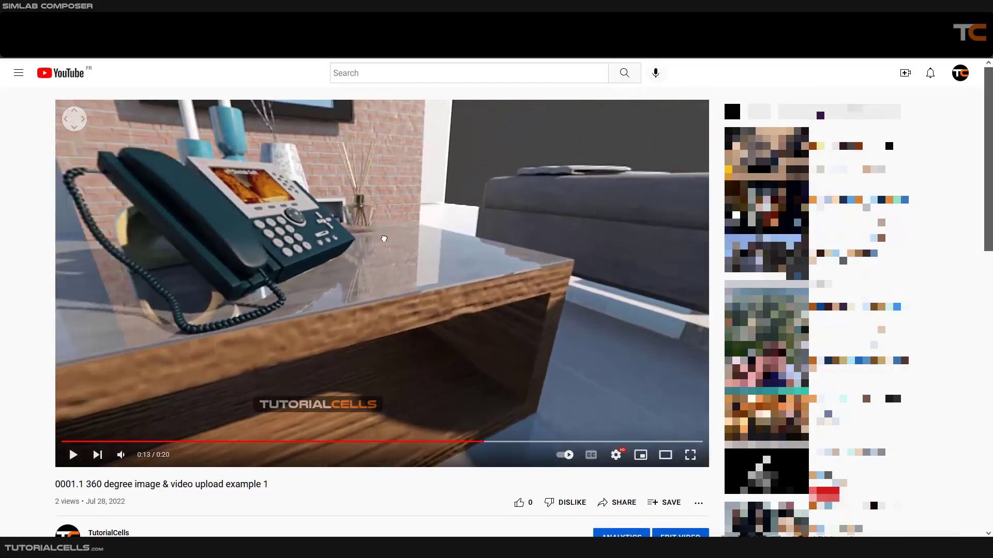
click(72, 455)
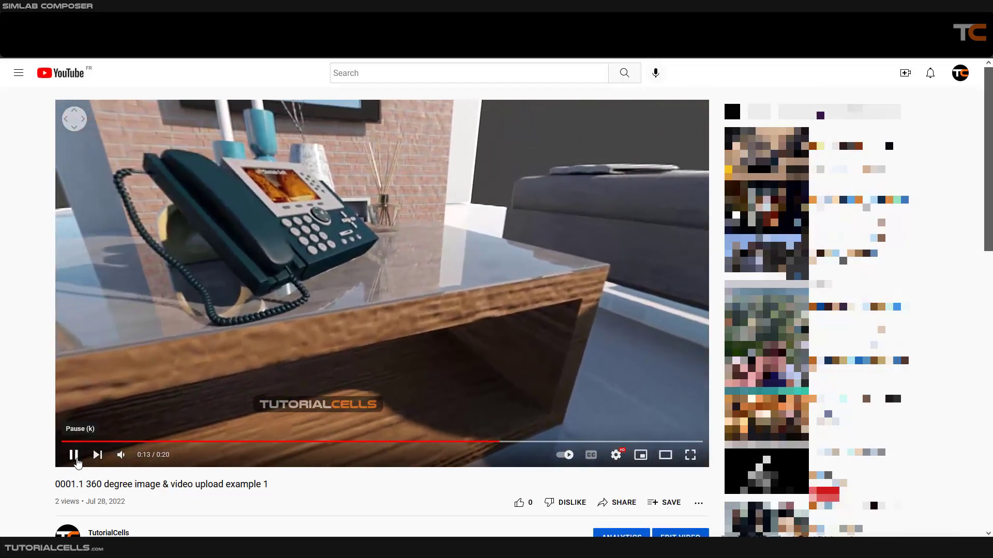
click(73, 455)
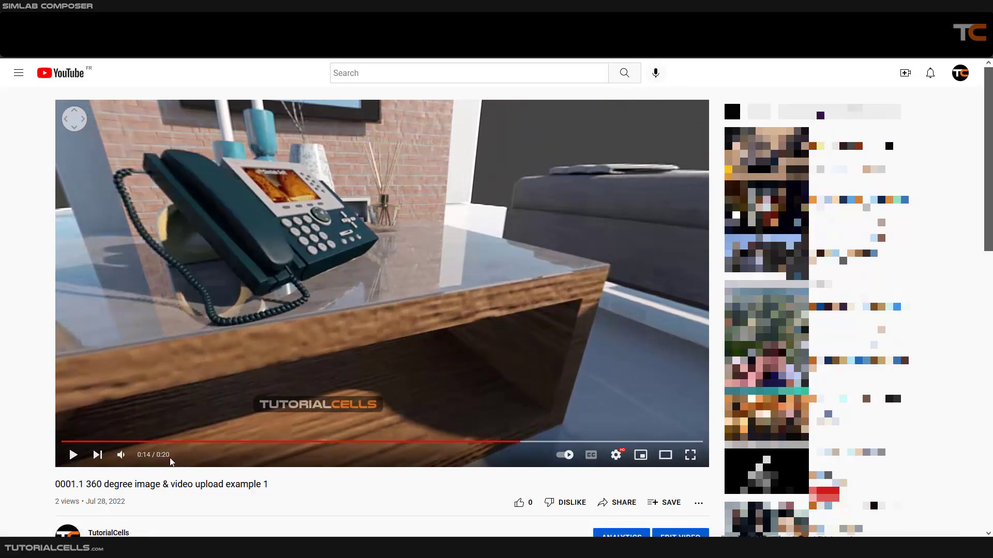